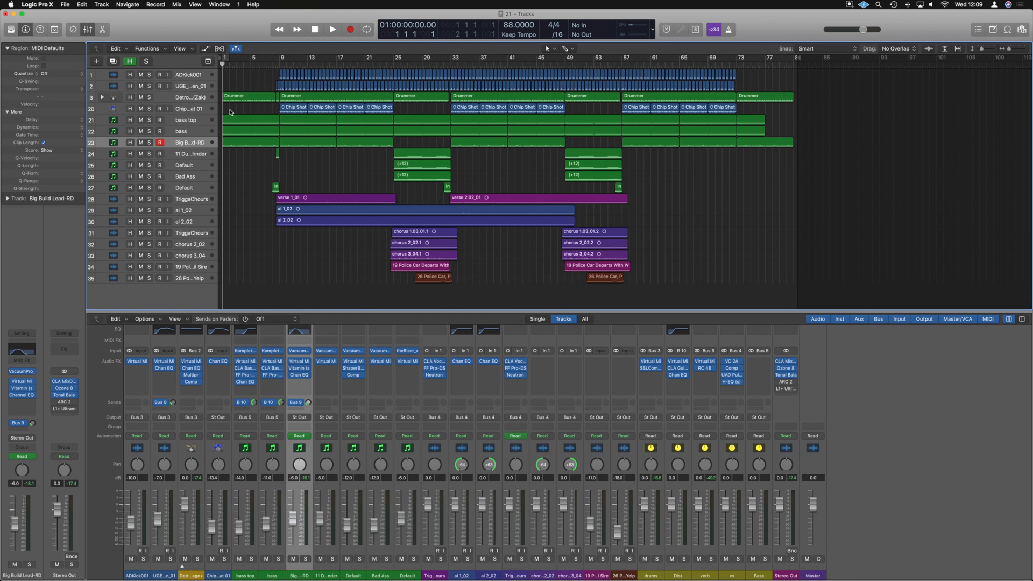
# Play the song to audition it, then stop playback
pyautogui.click(332, 29)
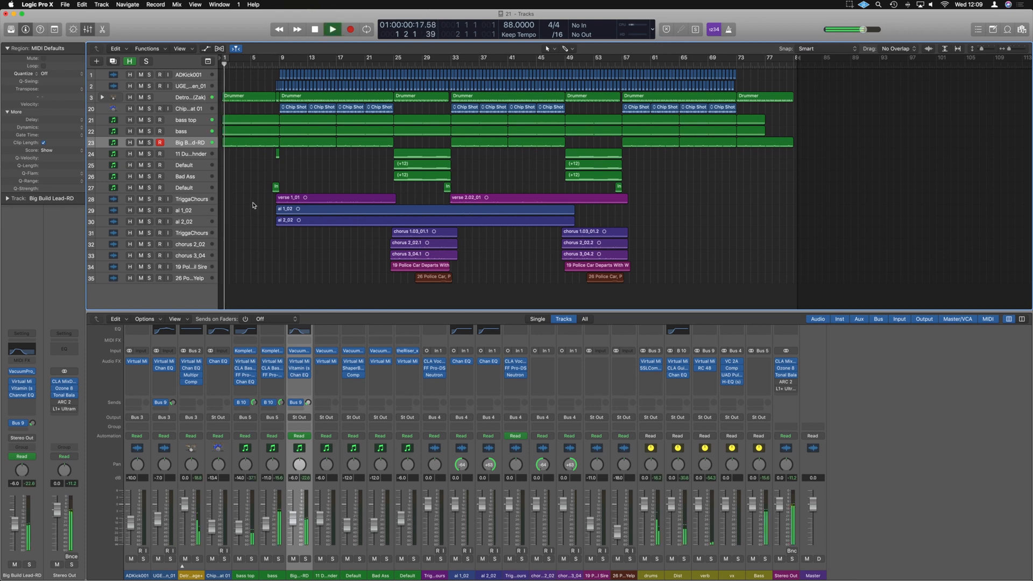
pyautogui.click(332, 29)
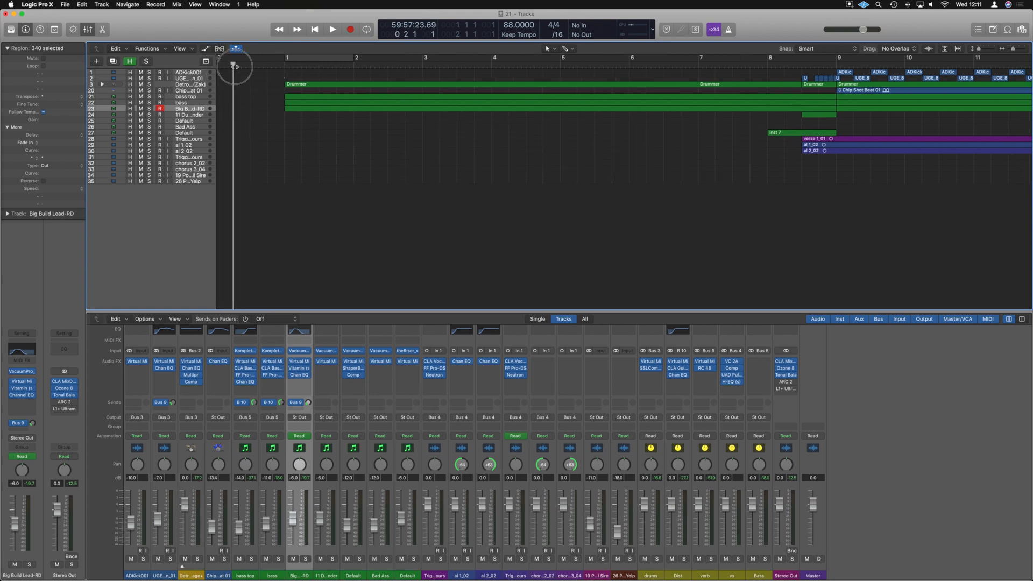
# Play from the start, then bring up the All Tracks as Audio Files export dialog
pyautogui.click(332, 29)
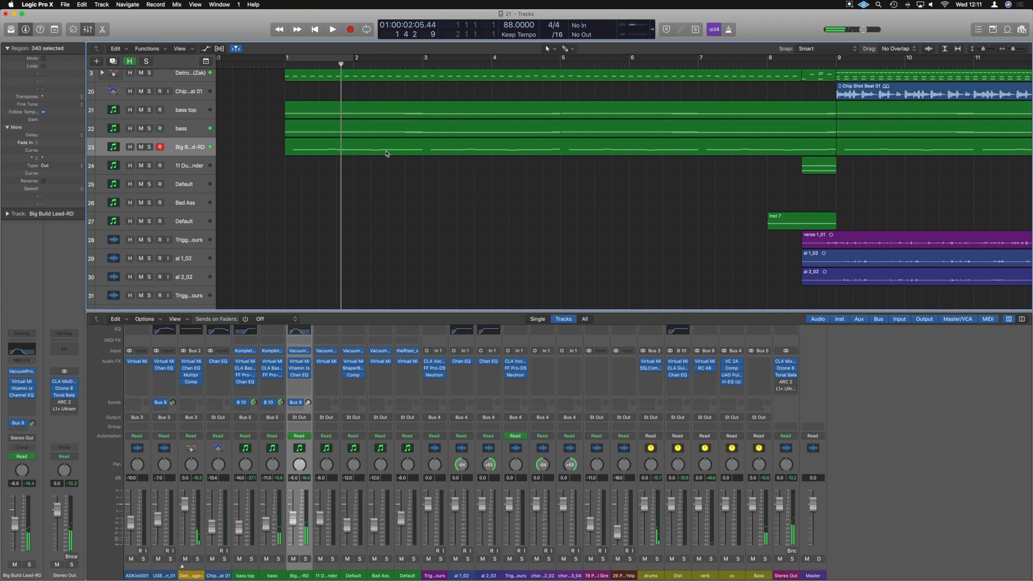
pyautogui.scroll(3)
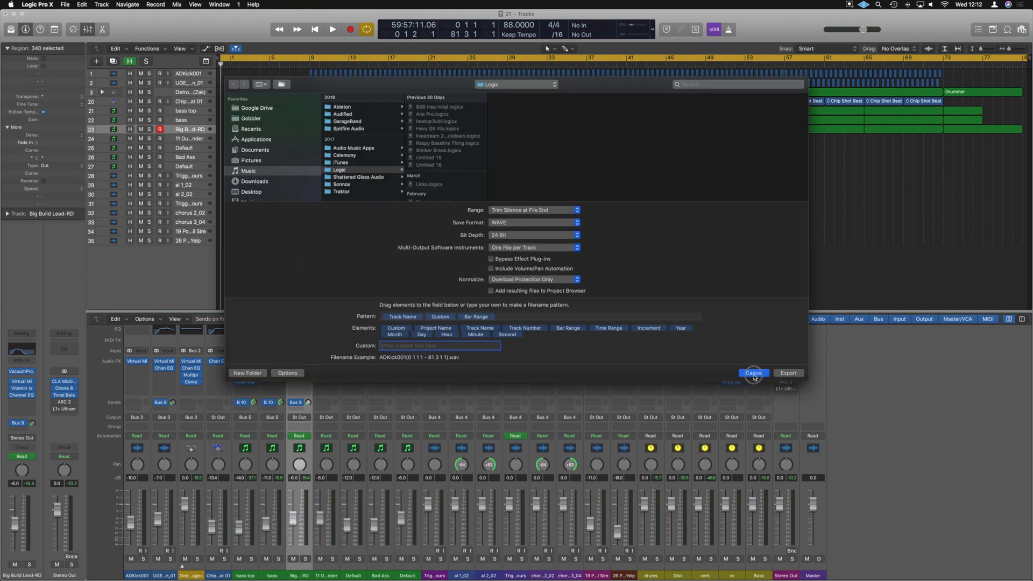
# Reopen the All Tracks as Audio Files export with the Desktop as its save location
pyautogui.click(64, 5)
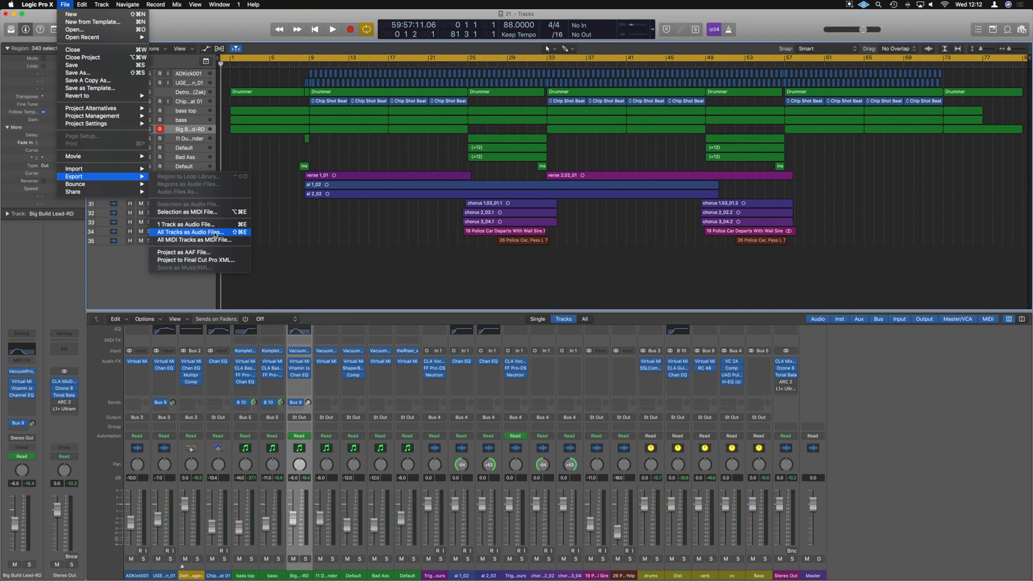
pyautogui.click(191, 232)
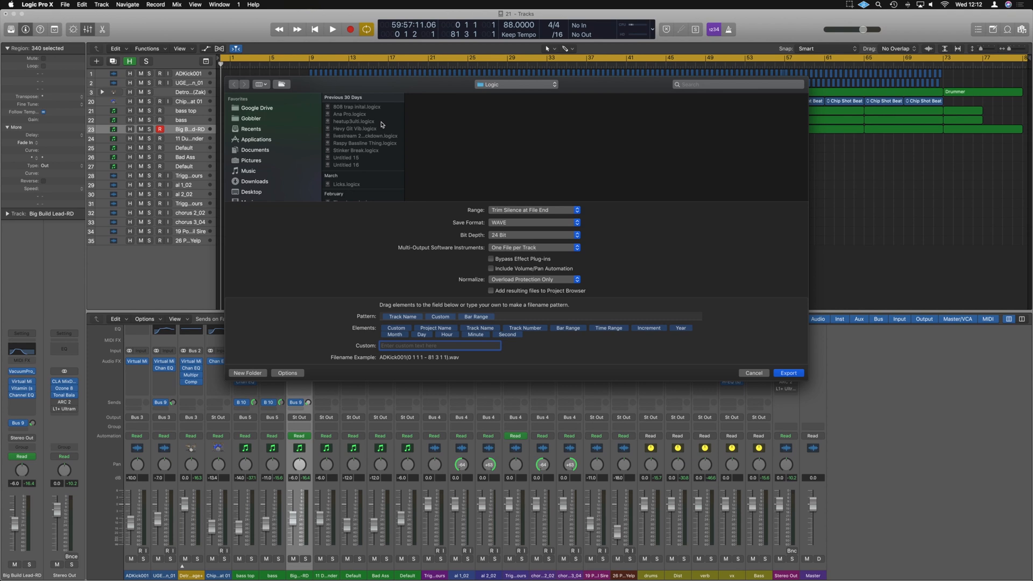
pyautogui.scroll(-3)
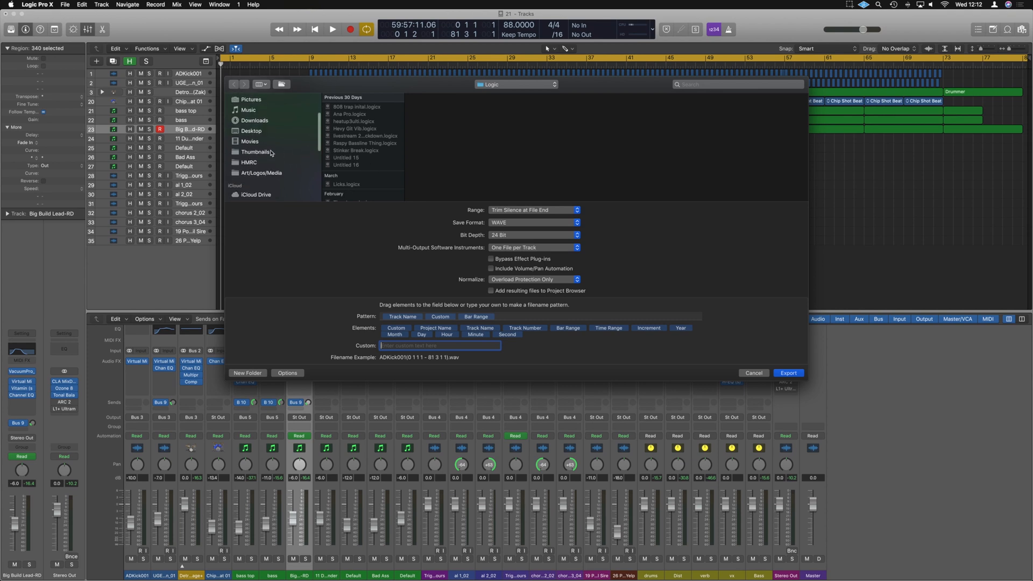
pyautogui.click(252, 131)
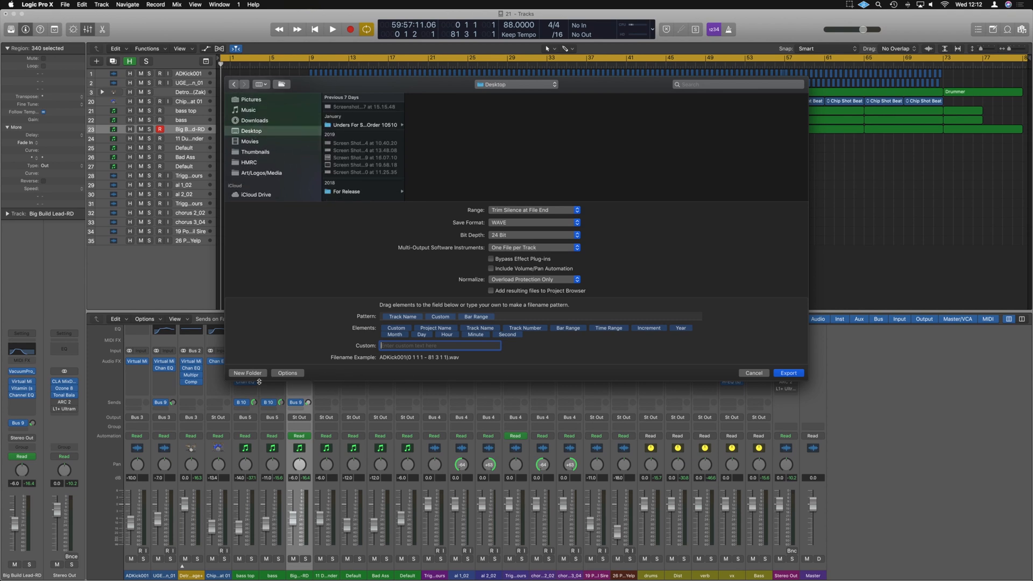
# Create a new Desktop folder named 'Example Bounce' for the exported stems
pyautogui.click(247, 373)
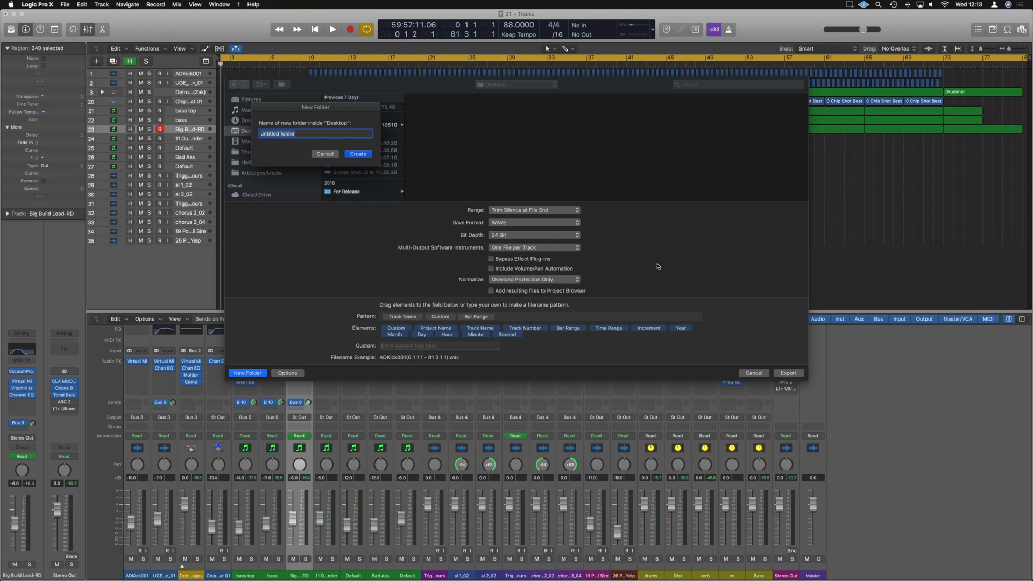
pyautogui.write('Example Bounce')
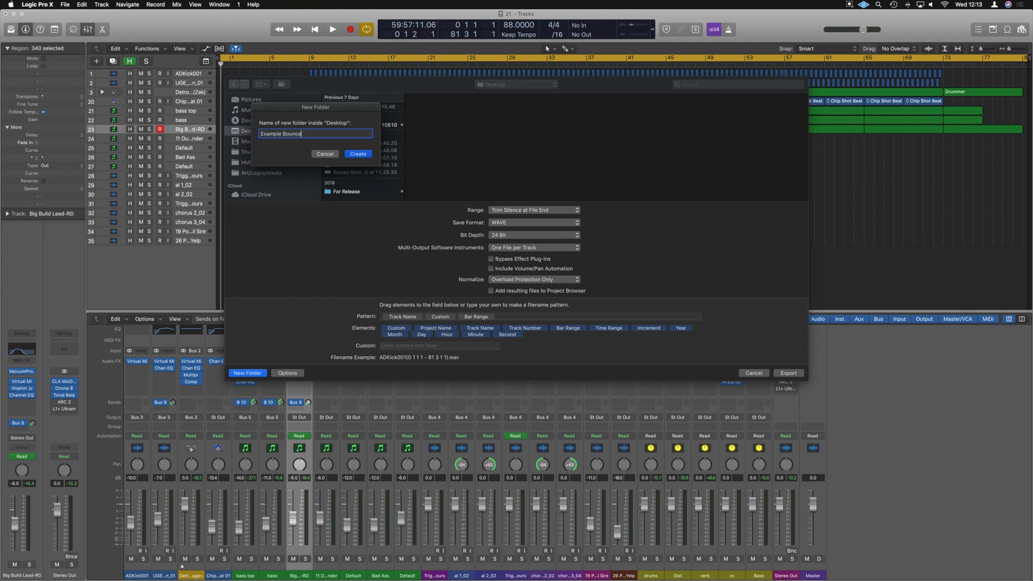
pyautogui.moveTo(663, 264)
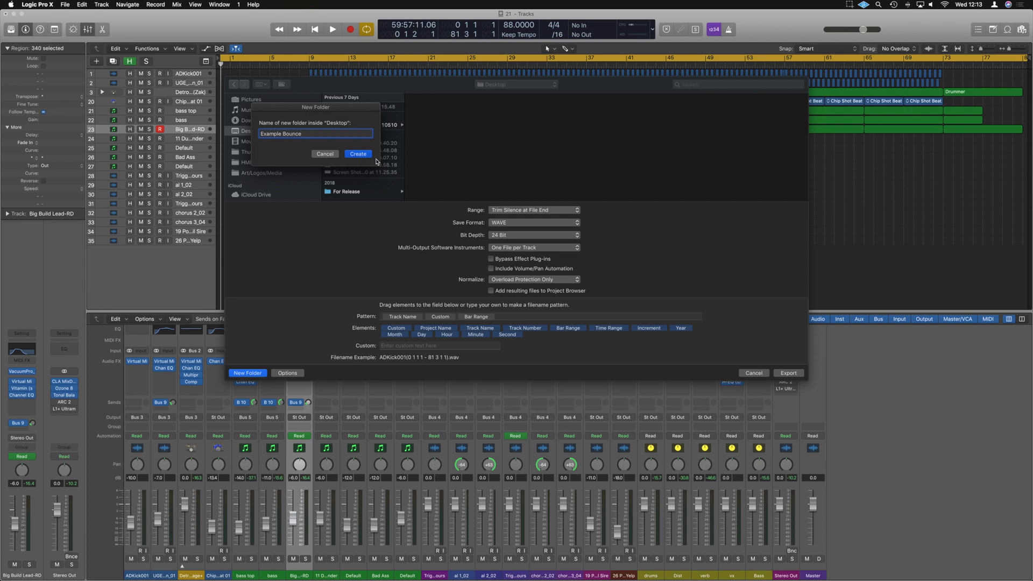
pyautogui.click(358, 153)
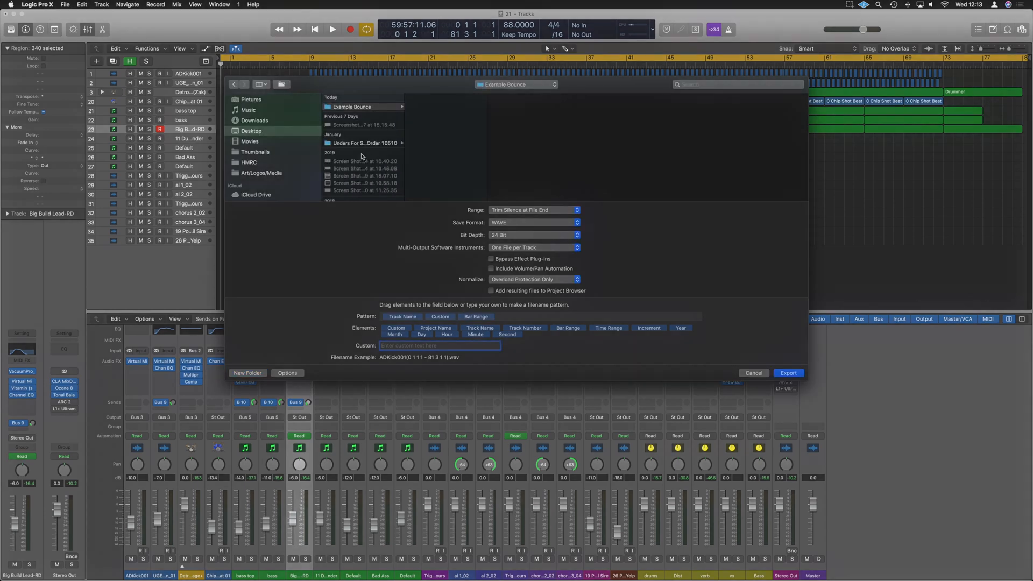
# Extend stems to project end and export all tracks as 24-bit WAVE, one per track
pyautogui.click(533, 209)
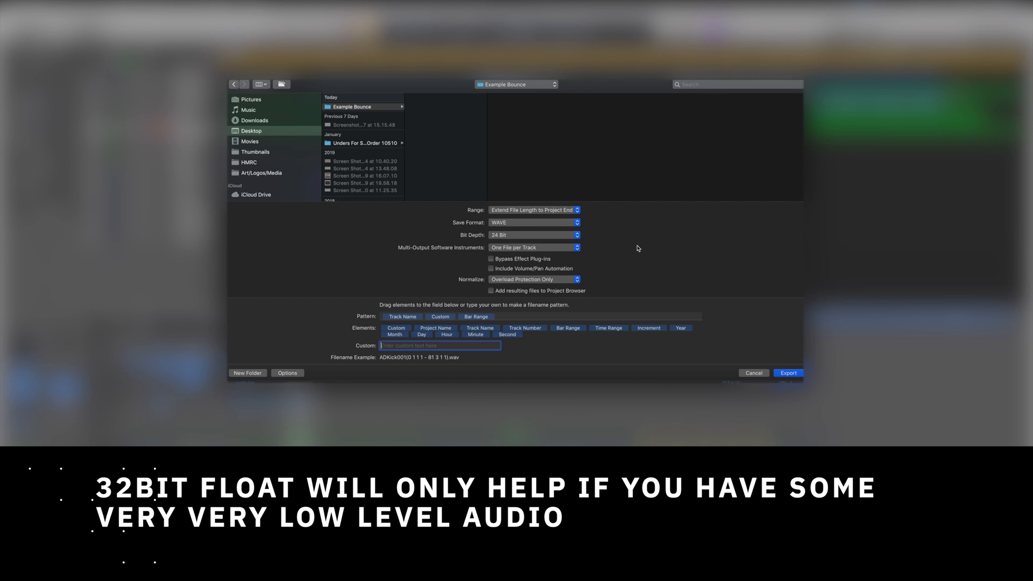
pyautogui.click(789, 373)
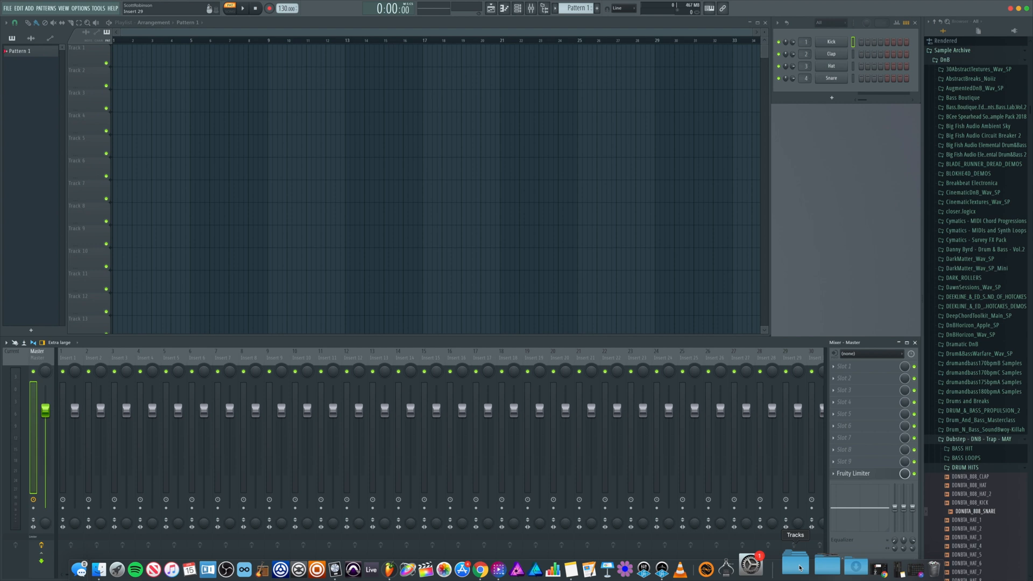
# Open the Example Bounce folder from the Dock in a Finder window
pyautogui.click(799, 569)
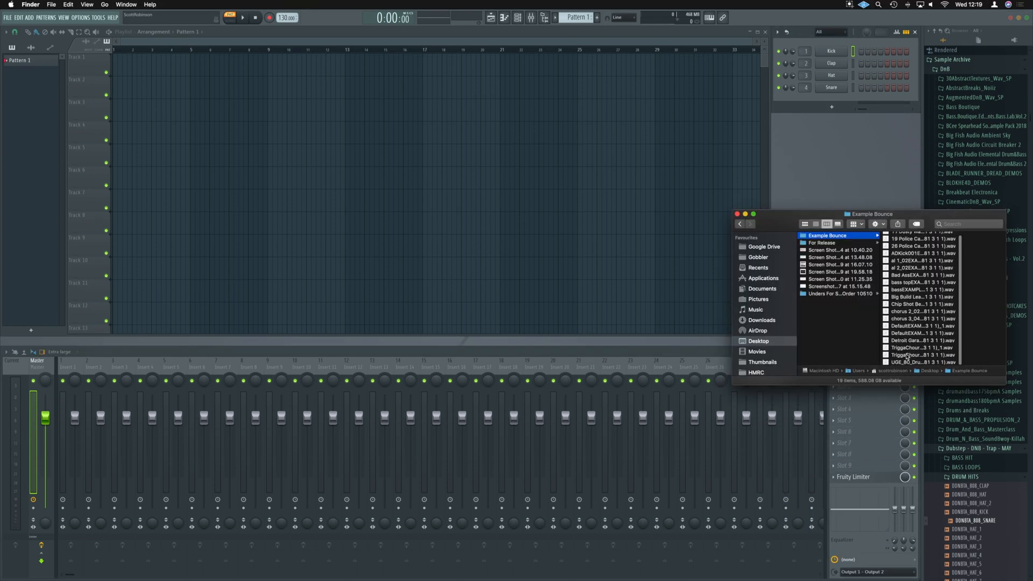
# Select all the exported WAV stems in Finder and drop them onto the playlist
pyautogui.press('cmd+a')
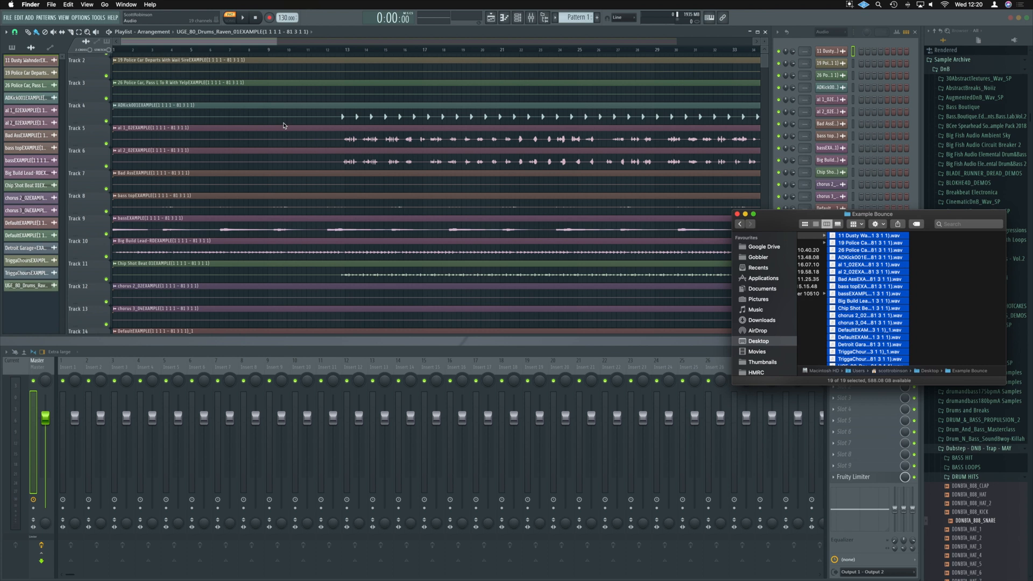
pyautogui.moveTo(167, 102)
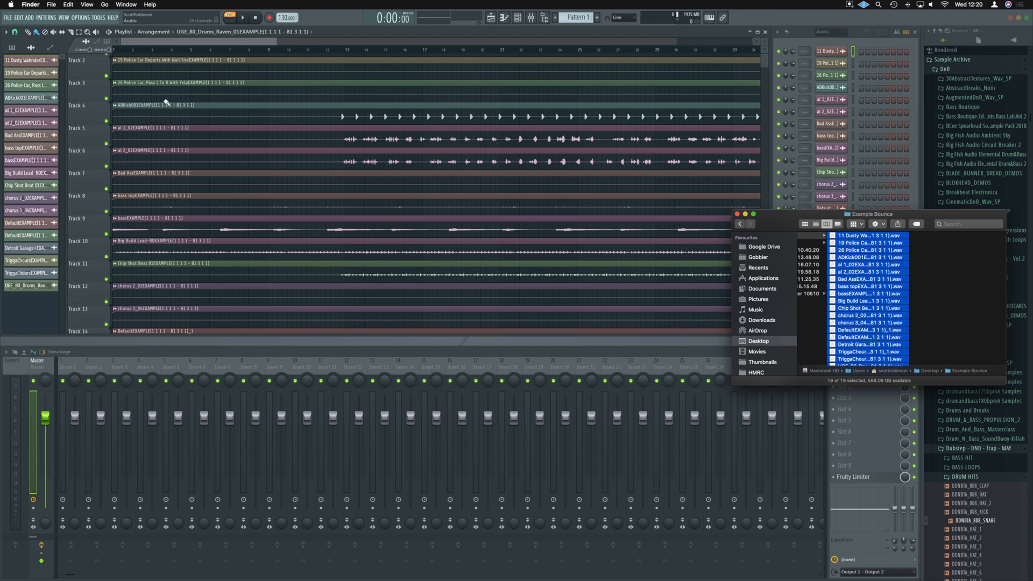
pyautogui.moveTo(148, 44)
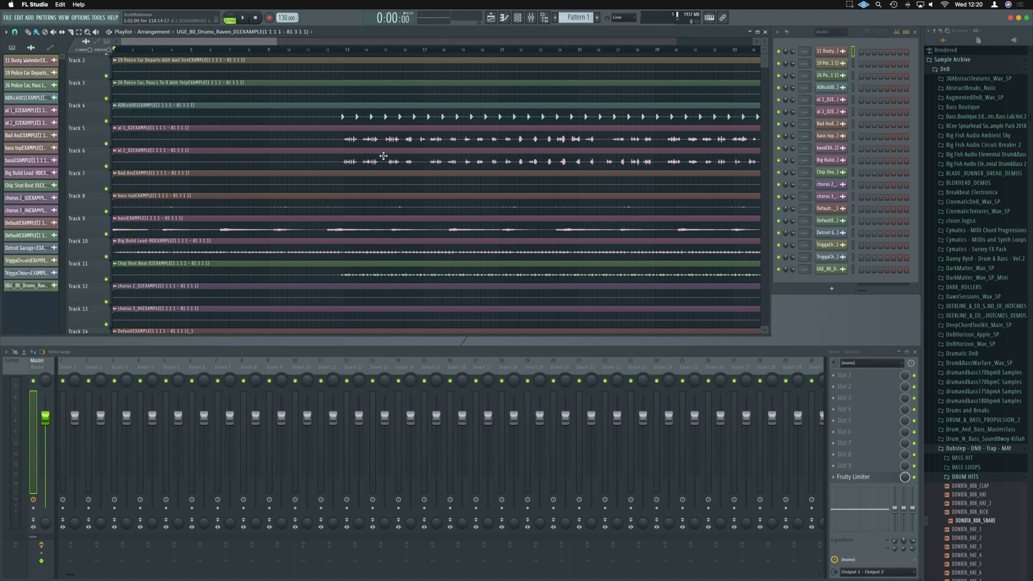
pyautogui.moveTo(415, 176)
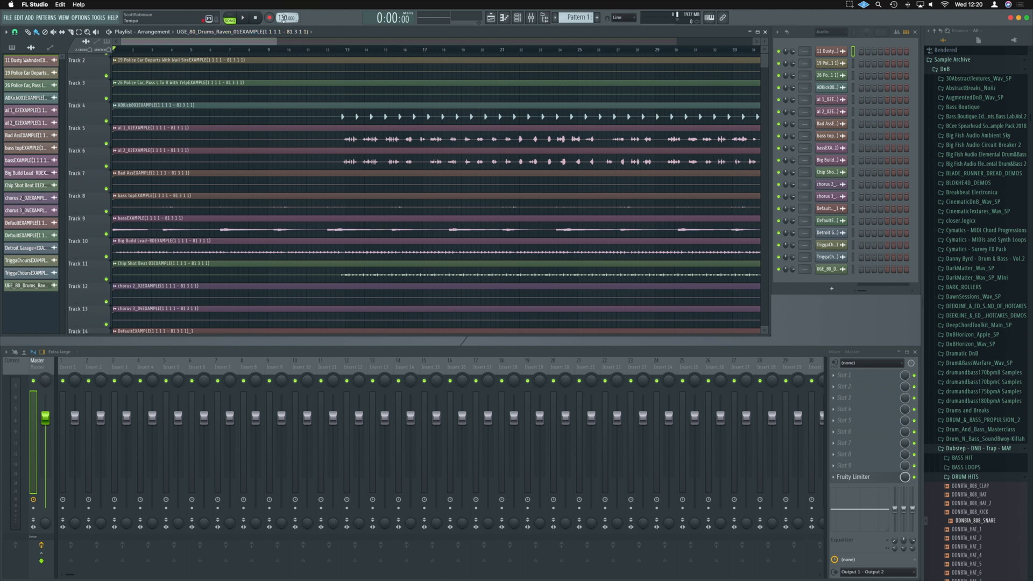
# Set the project tempo to 88 BPM and scroll the playlist to check the clips
pyautogui.rightClick(286, 18)
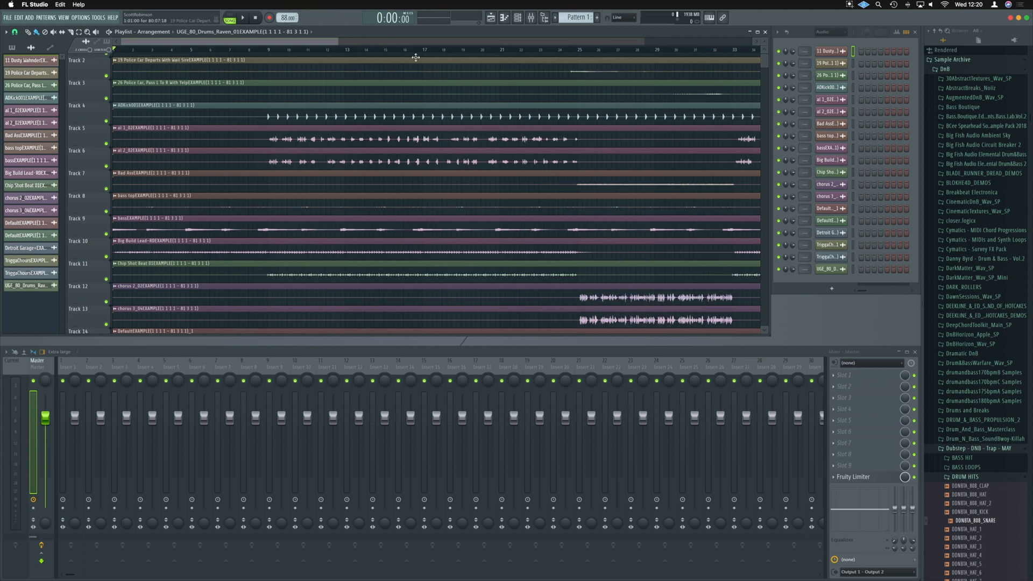
pyautogui.scroll(-3)
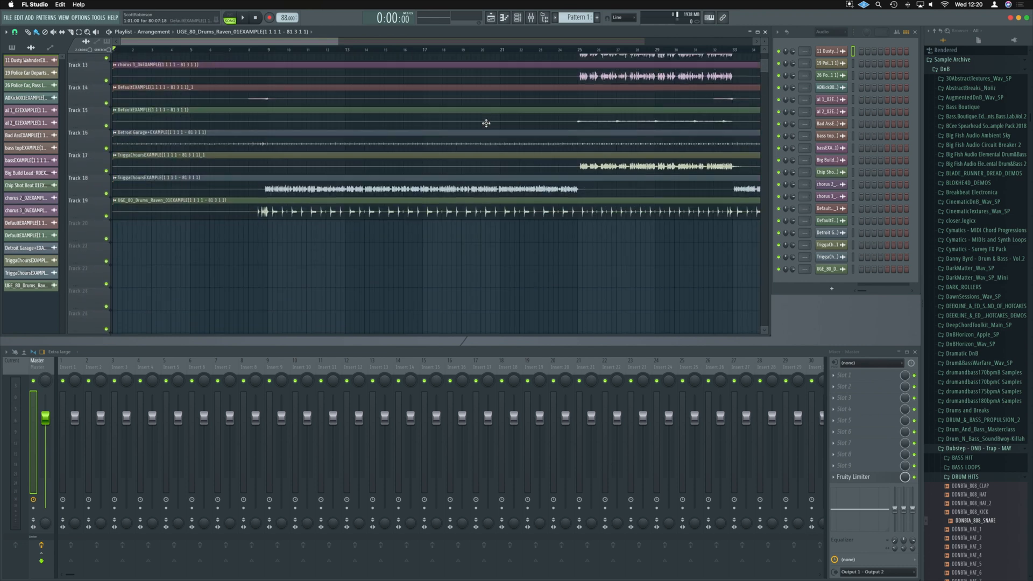
pyautogui.scroll(3)
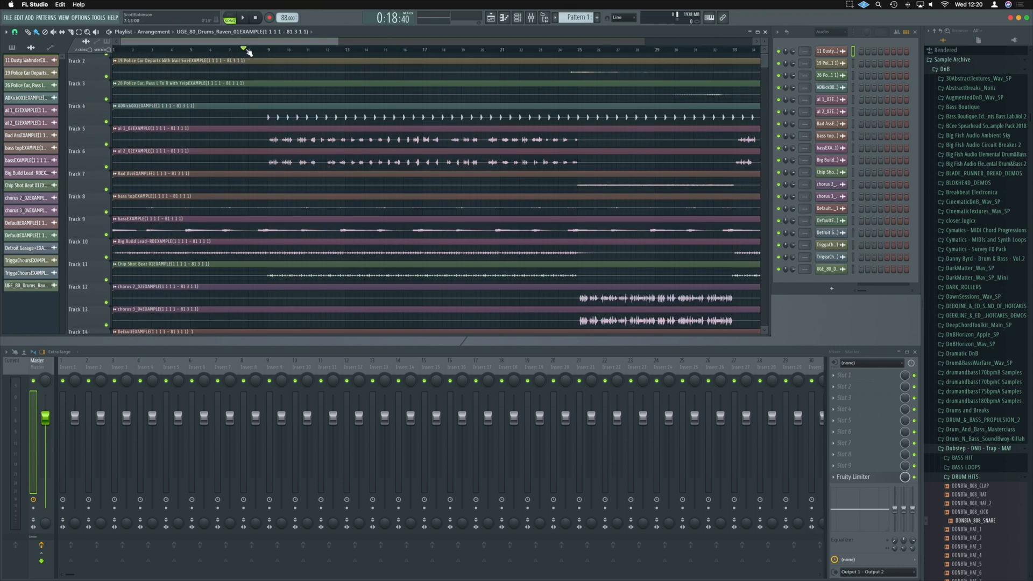
# Open the first stem channel's settings to inspect its time-stretching options
pyautogui.click(243, 17)
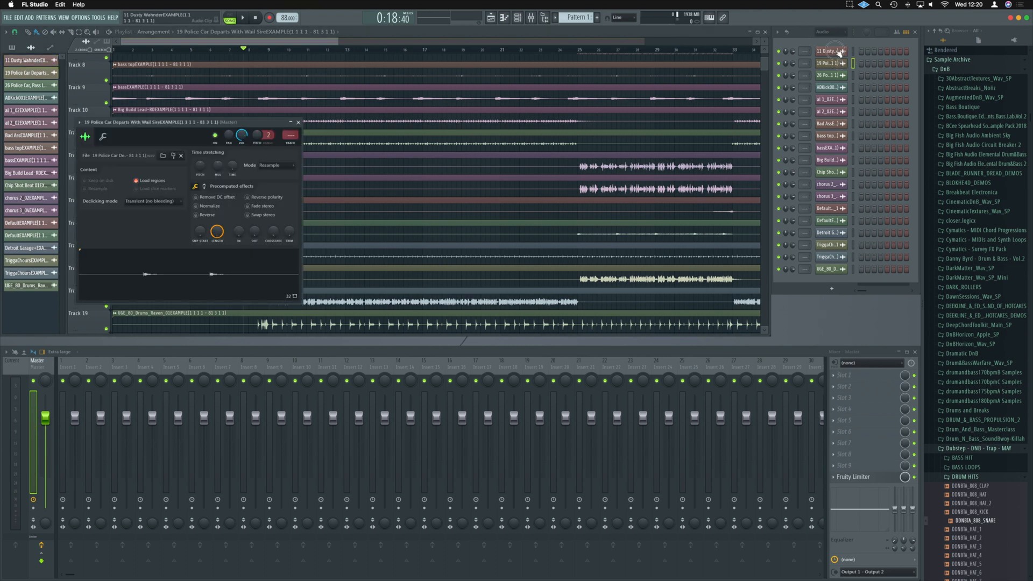
pyautogui.click(828, 52)
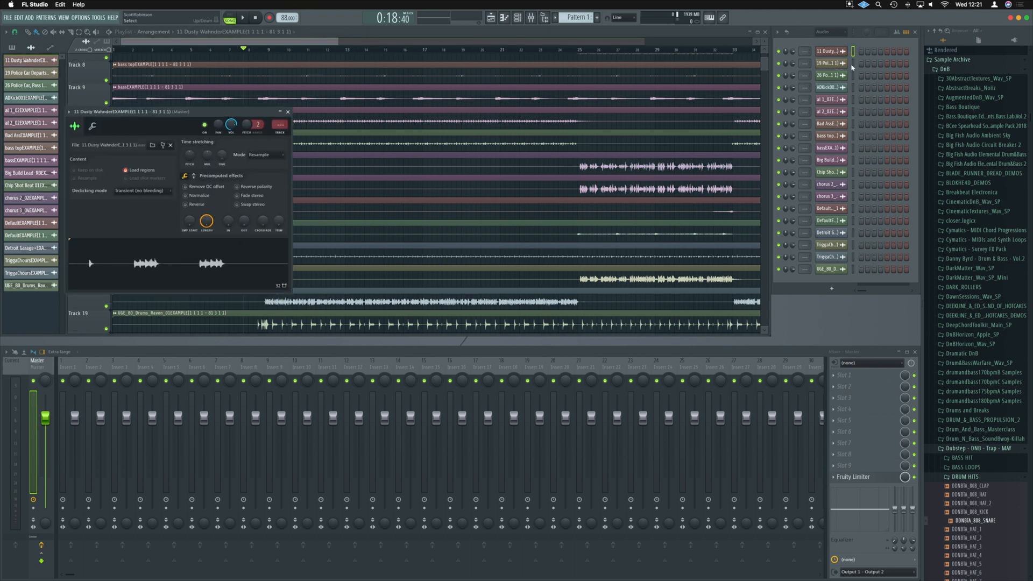